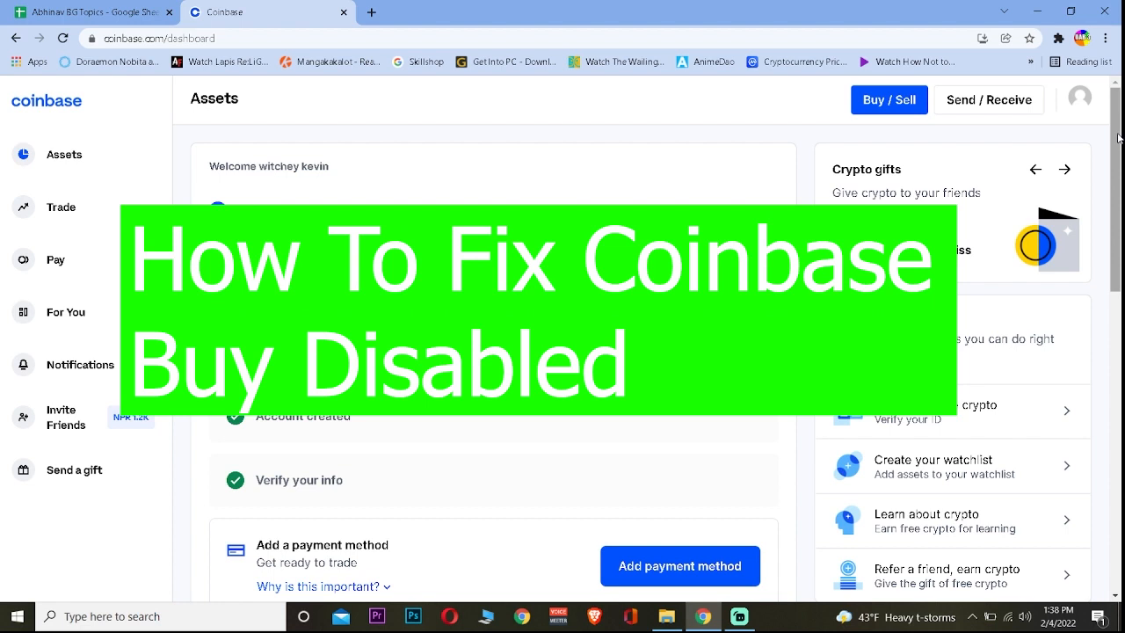
mouse_move(220, 61)
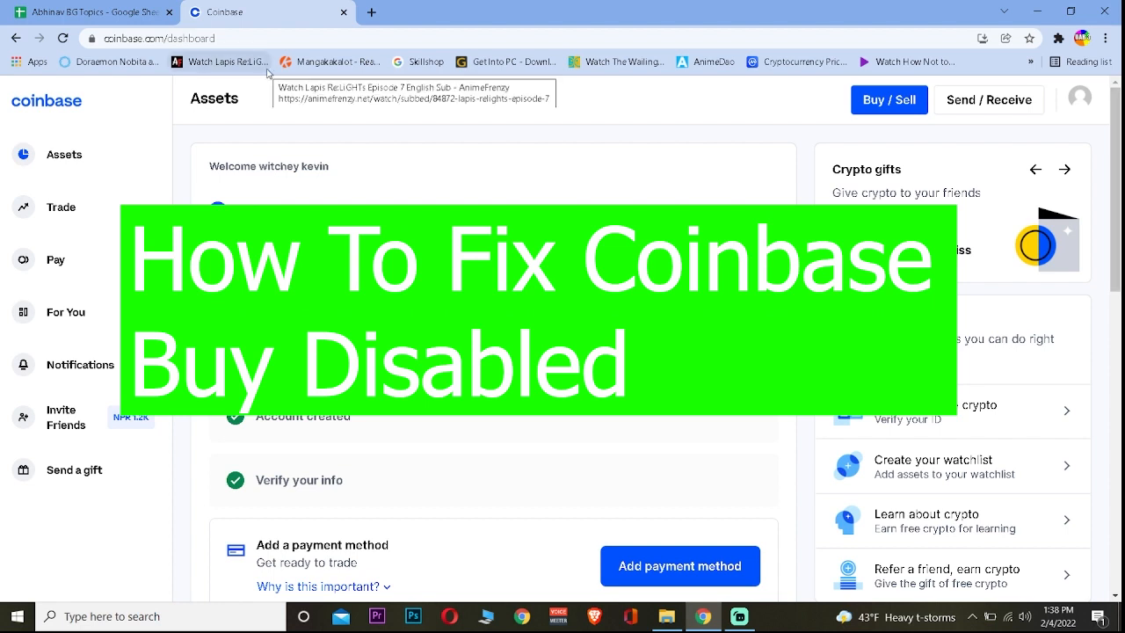